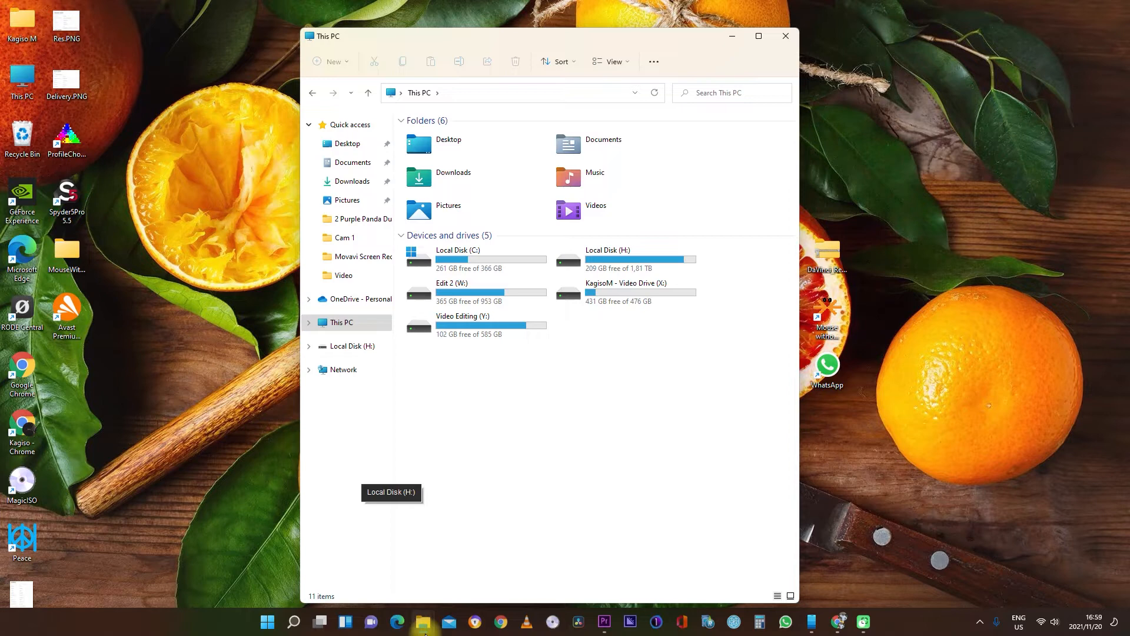
mouse_move(360, 624)
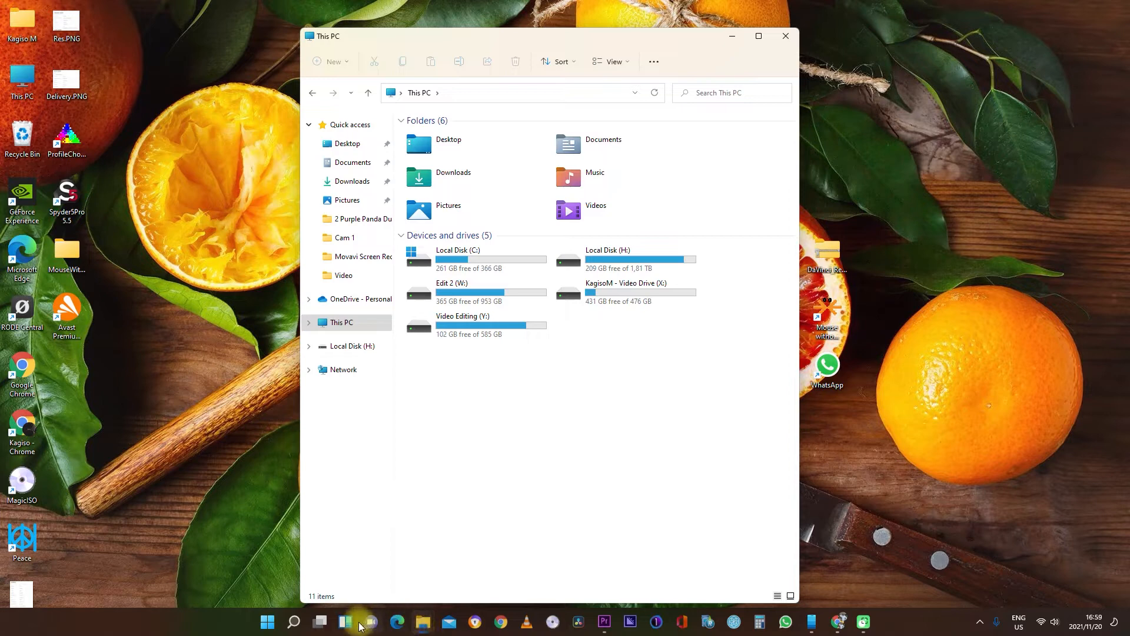
Bring up Windows search from the taskbar after reviewing the drives under This PC.
click(293, 622)
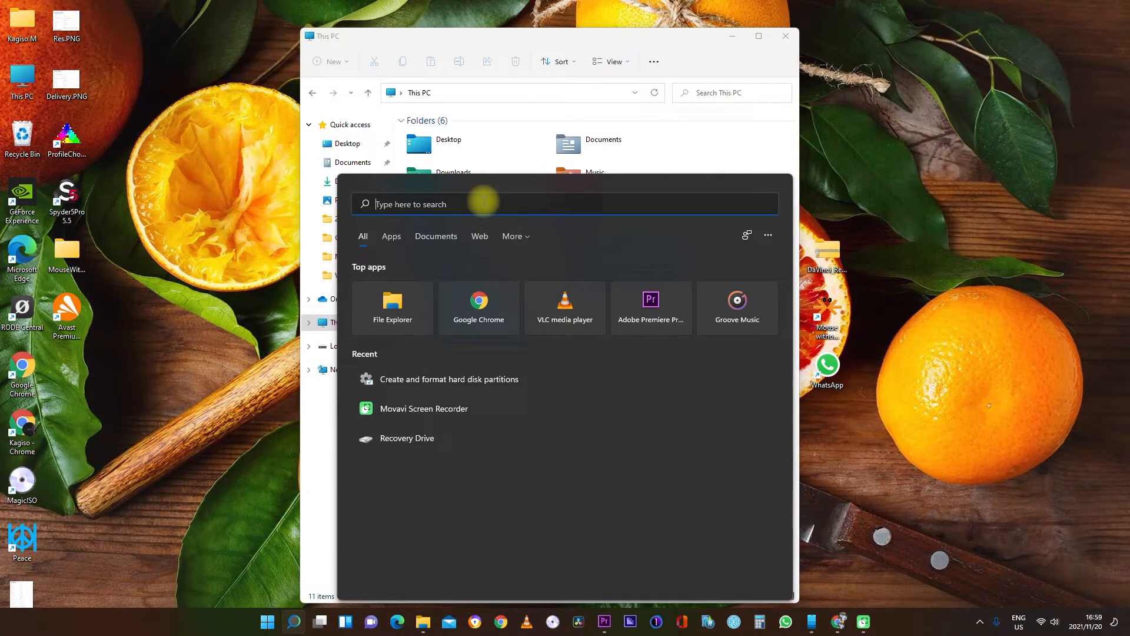
Search 'dskm' to find and launch Disk Management (Create and format hard disk partitions).
text(dskm)
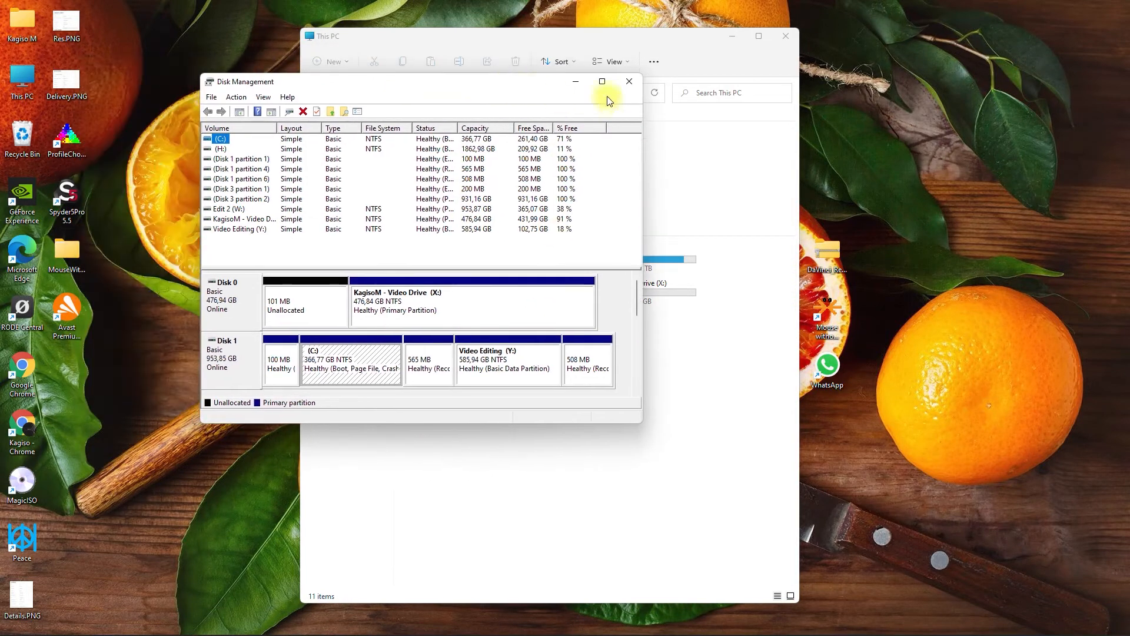
Snap Disk Management beside File Explorer and enlarge it so Disks 0–4 are listed.
click(602, 81)
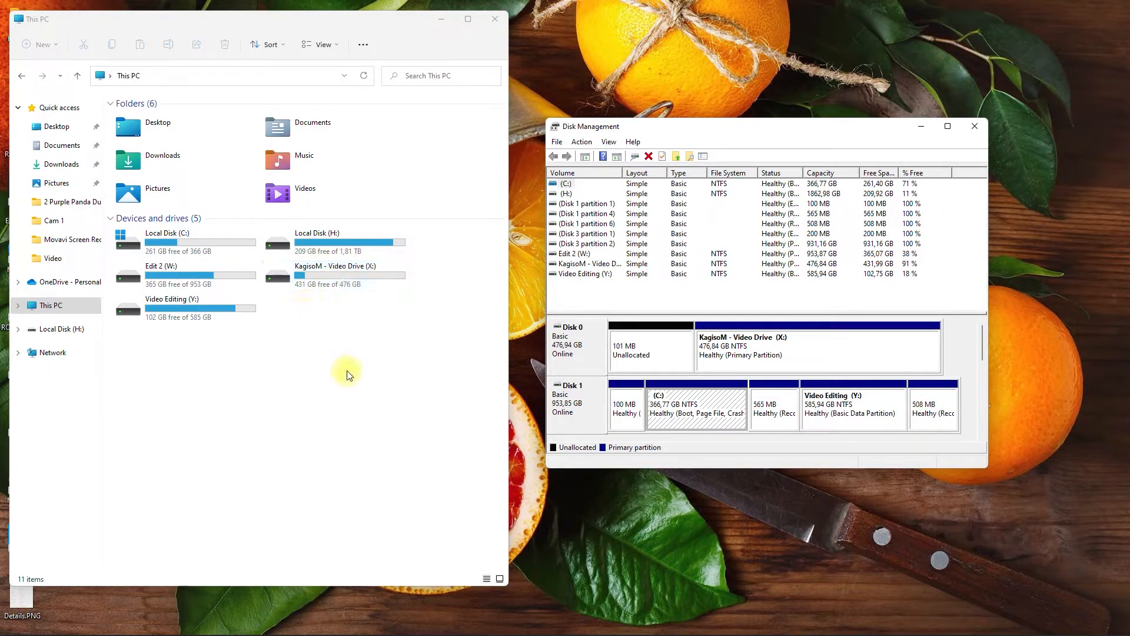
mouse_move(757, 468)
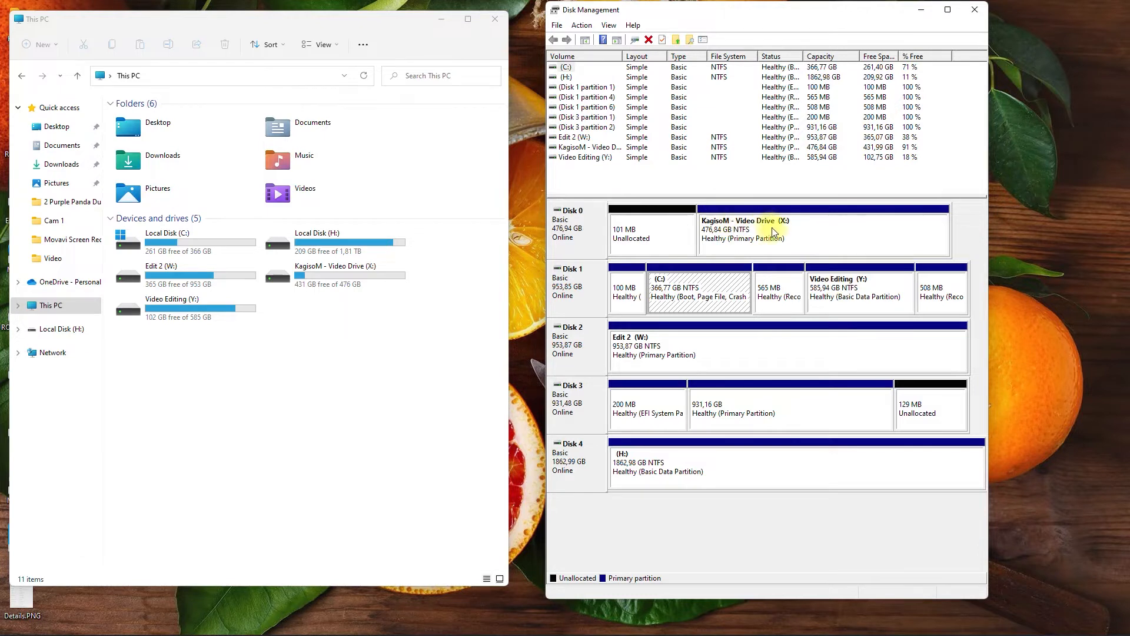
mouse_move(808, 435)
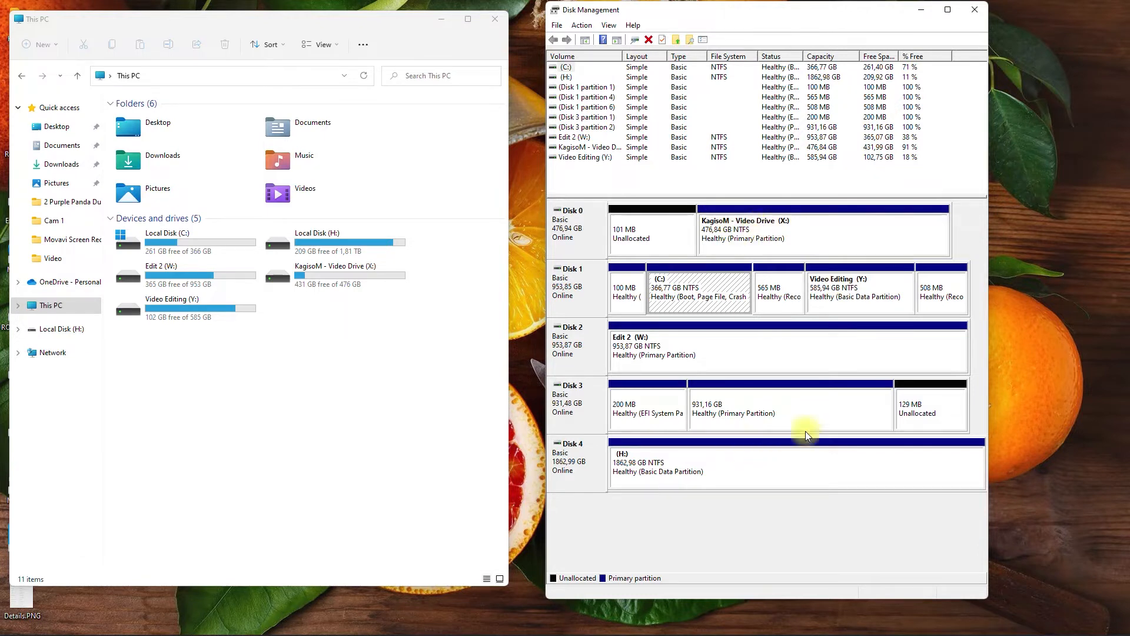
Delete the 931.16 GB volume on Disk 3, leaving 931.29 GB of unallocated space.
right_click(734, 407)
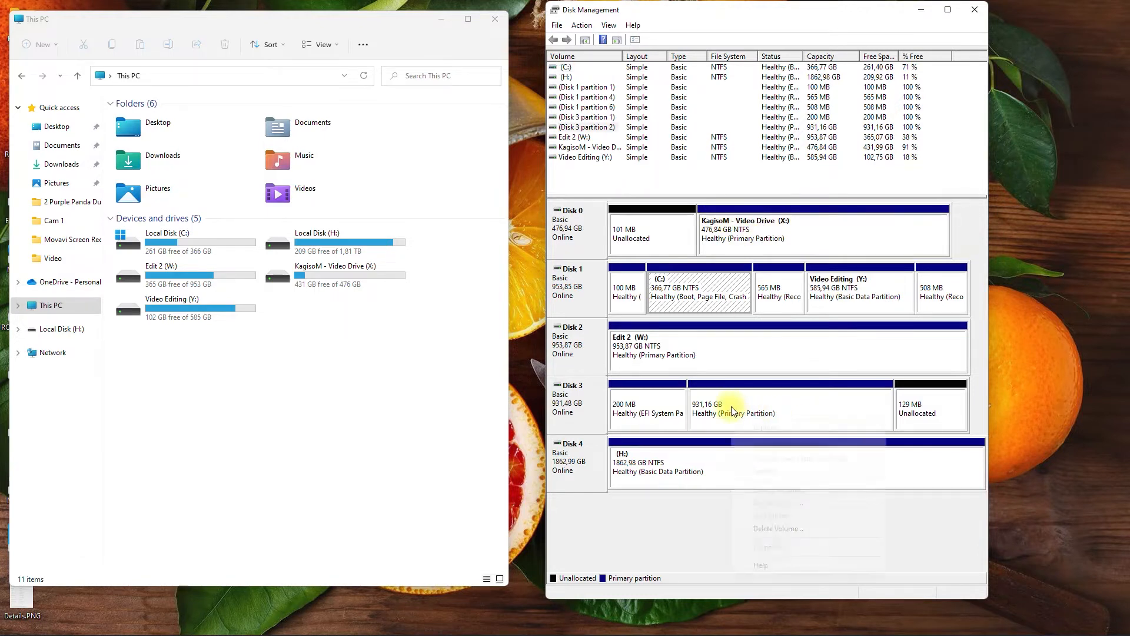
right_click(733, 408)
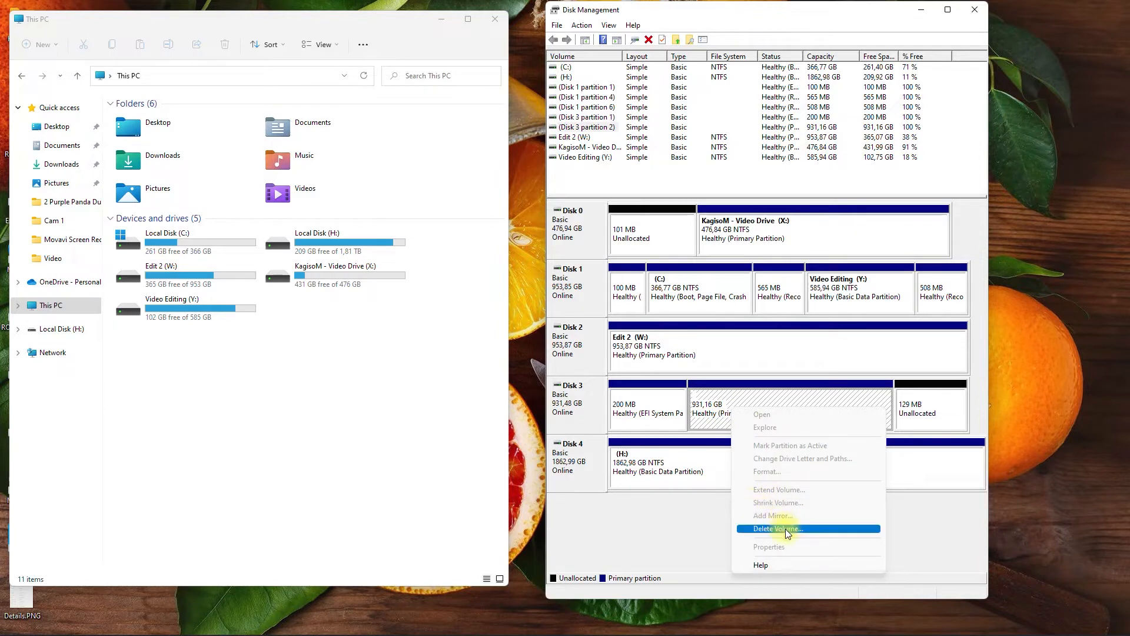
click(775, 529)
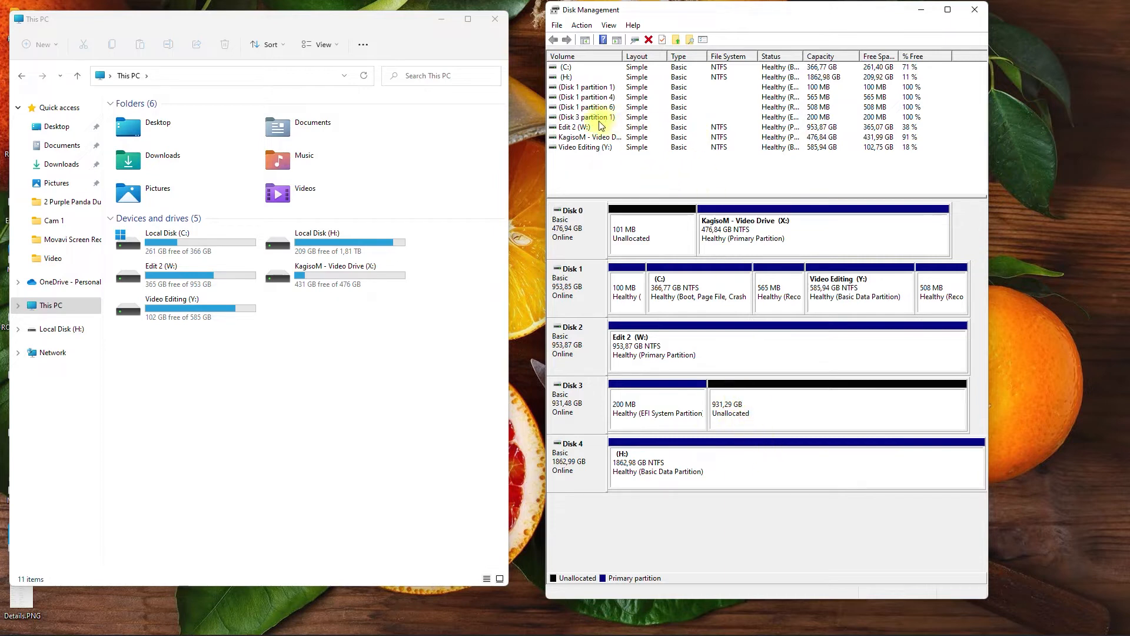
click(584, 108)
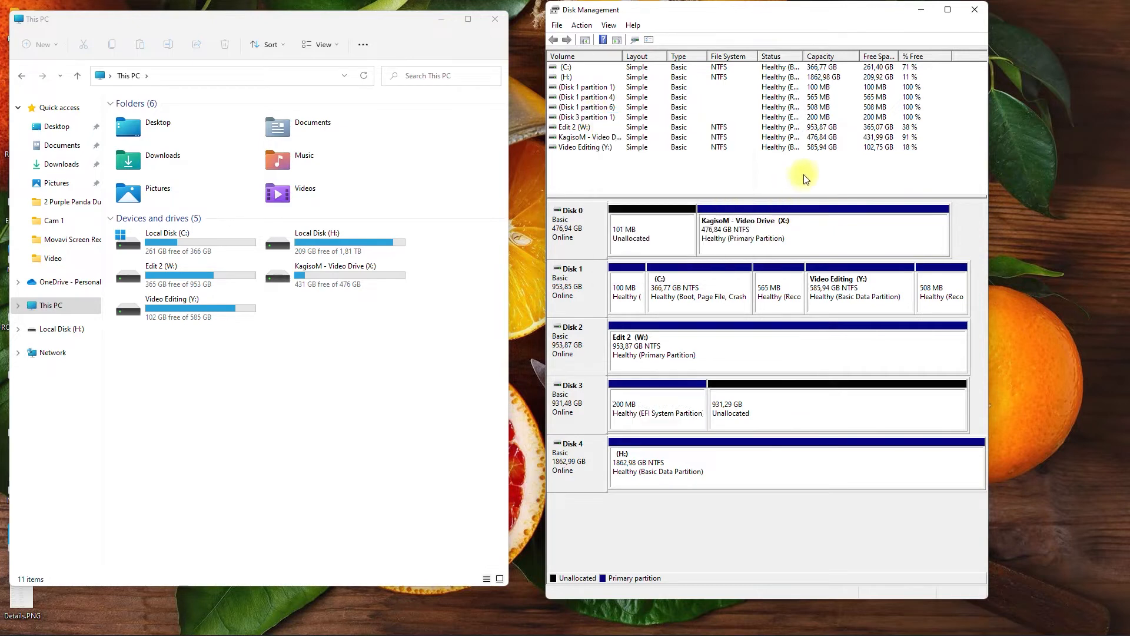
click(585, 108)
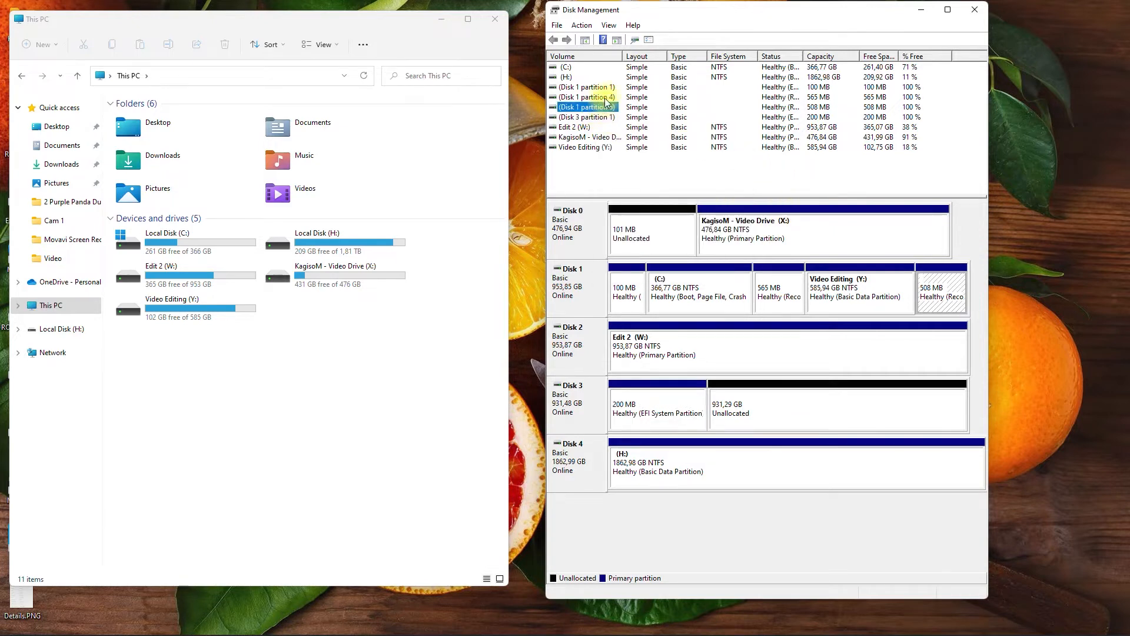
click(588, 86)
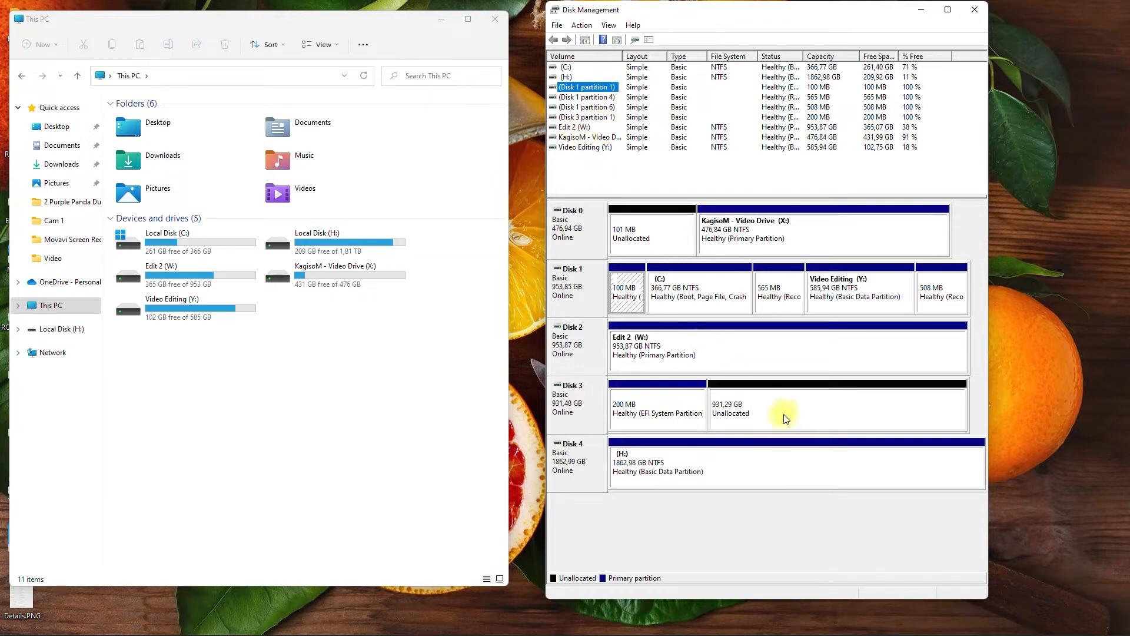
right_click(786, 408)
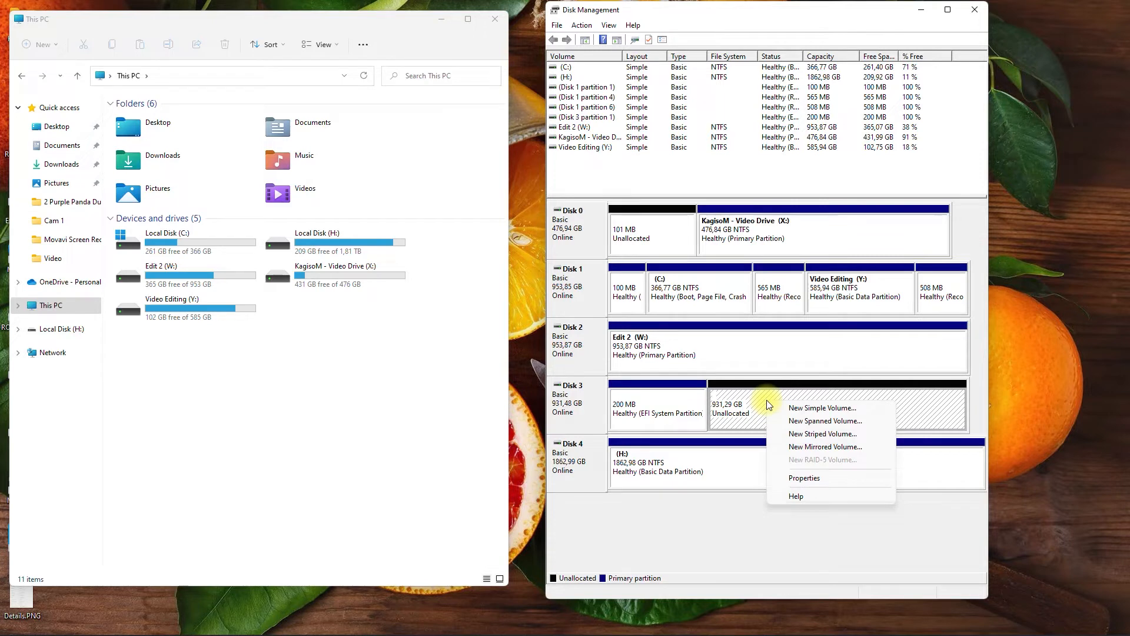
mouse_move(818, 420)
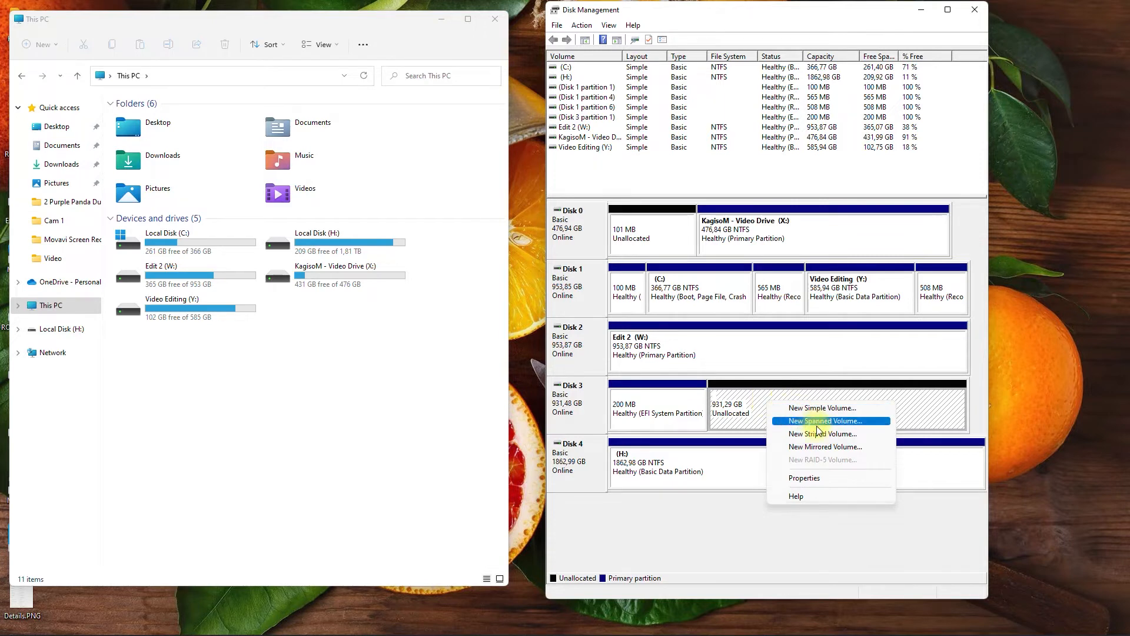
Start a New Simple Volume on Disk 3's unallocated space at maximum size, reaching the drive-letter choices.
click(822, 408)
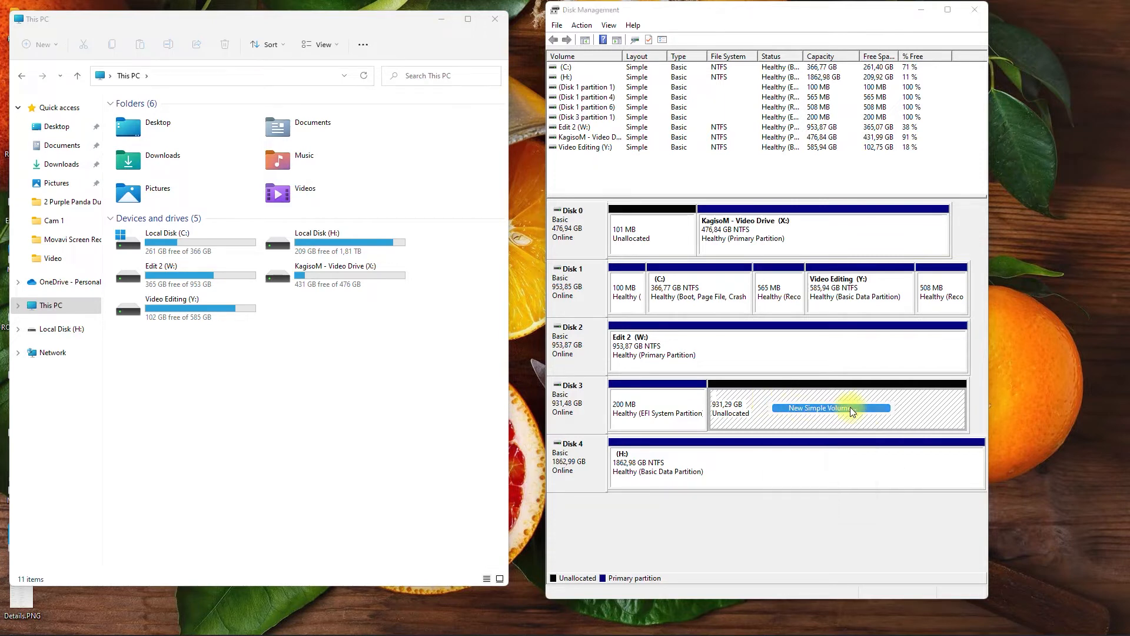
click(830, 409)
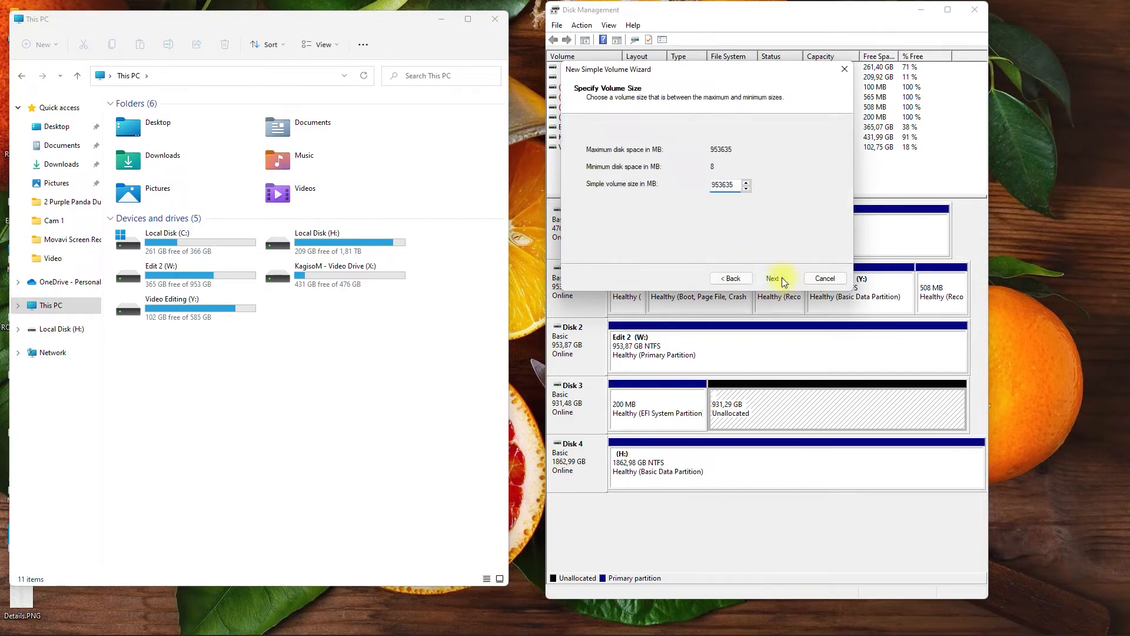
click(772, 278)
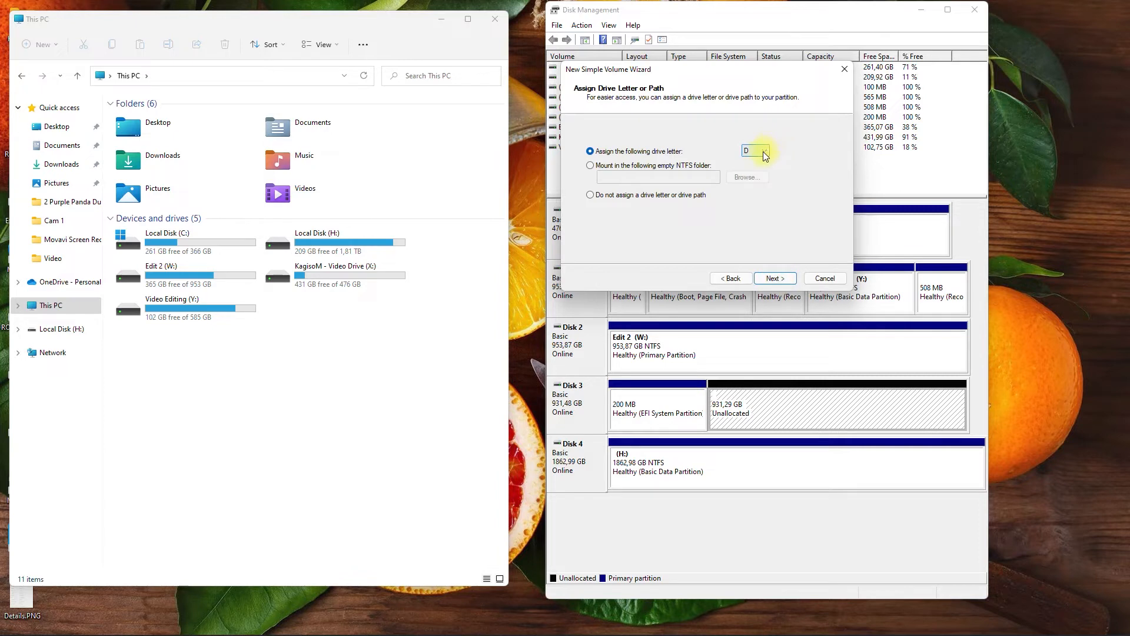
click(757, 150)
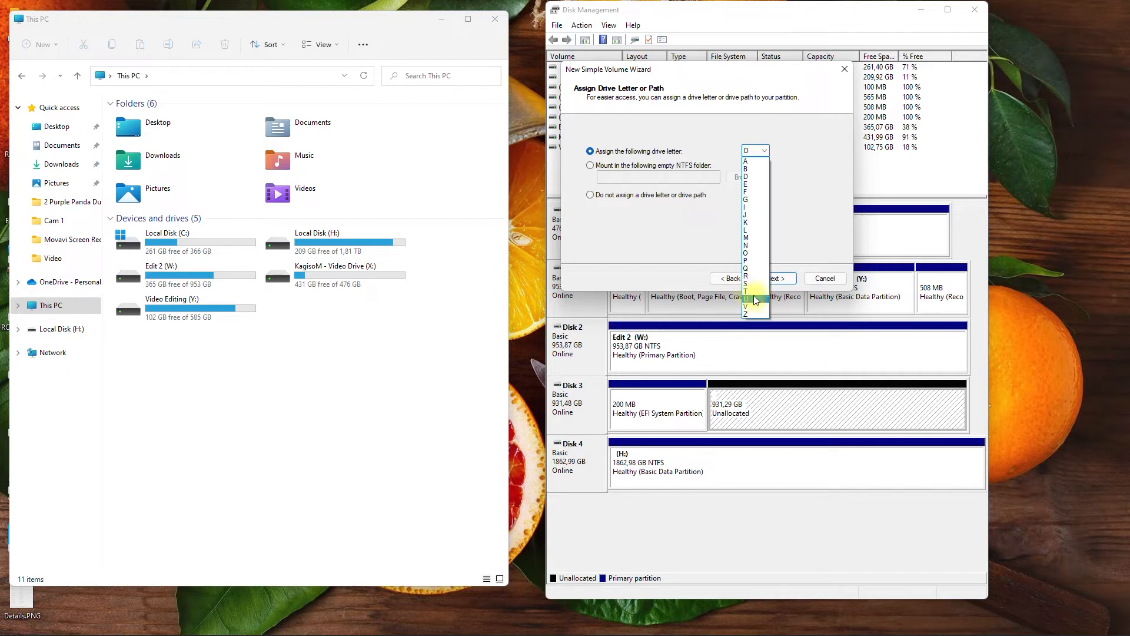
mouse_move(754, 302)
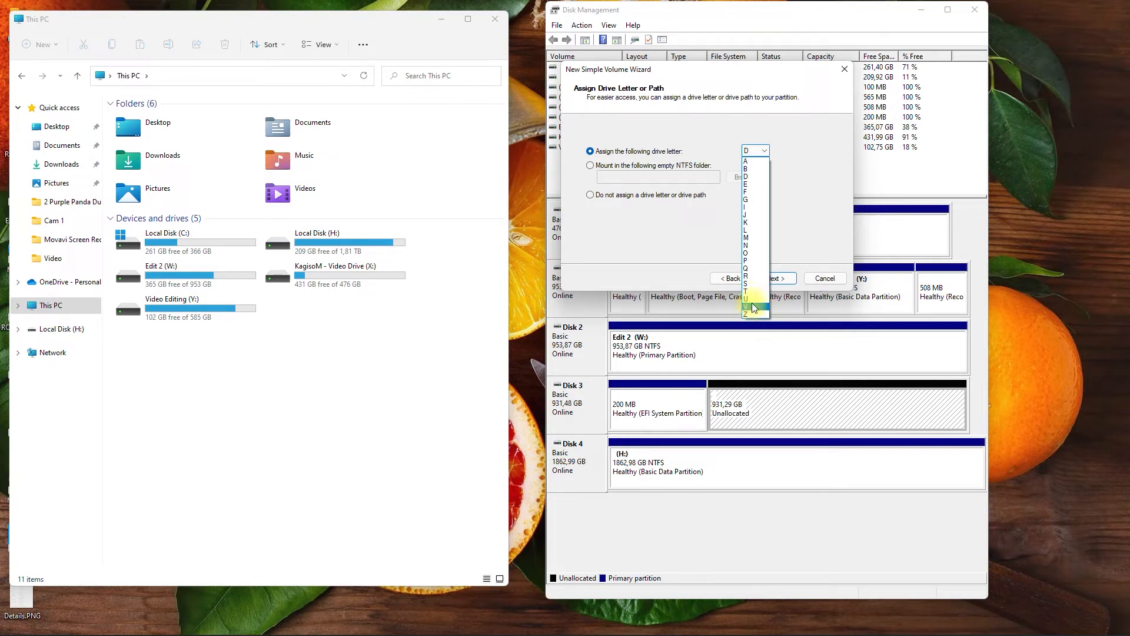
Assign drive letter U and format the volume as exFAT with the label Kandi.
click(775, 278)
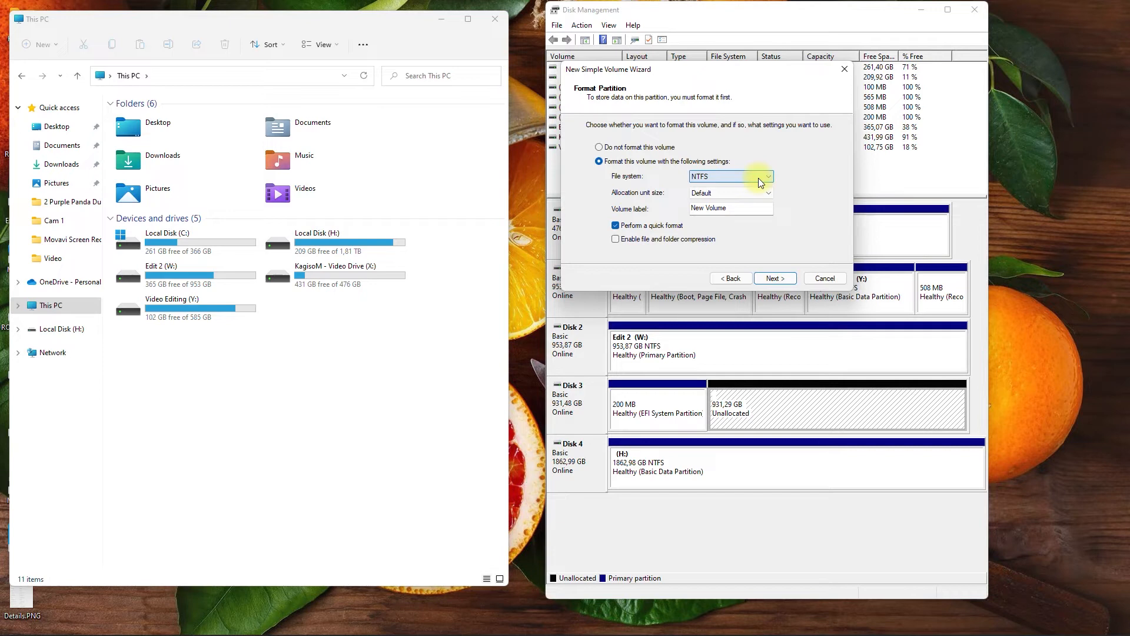
mouse_move(770, 180)
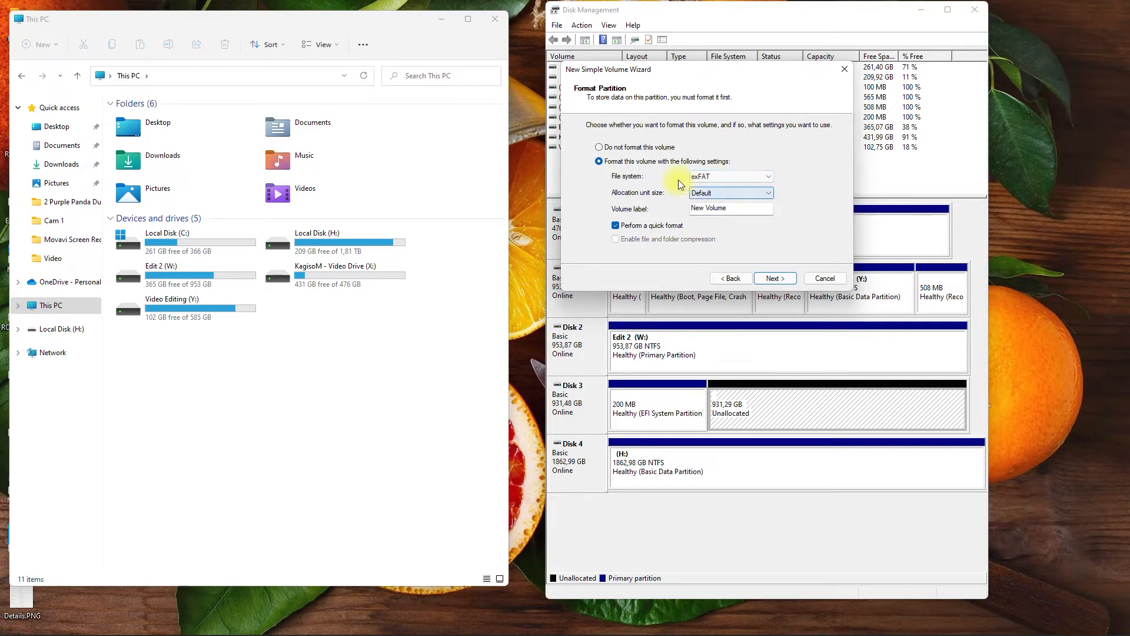
mouse_move(809, 192)
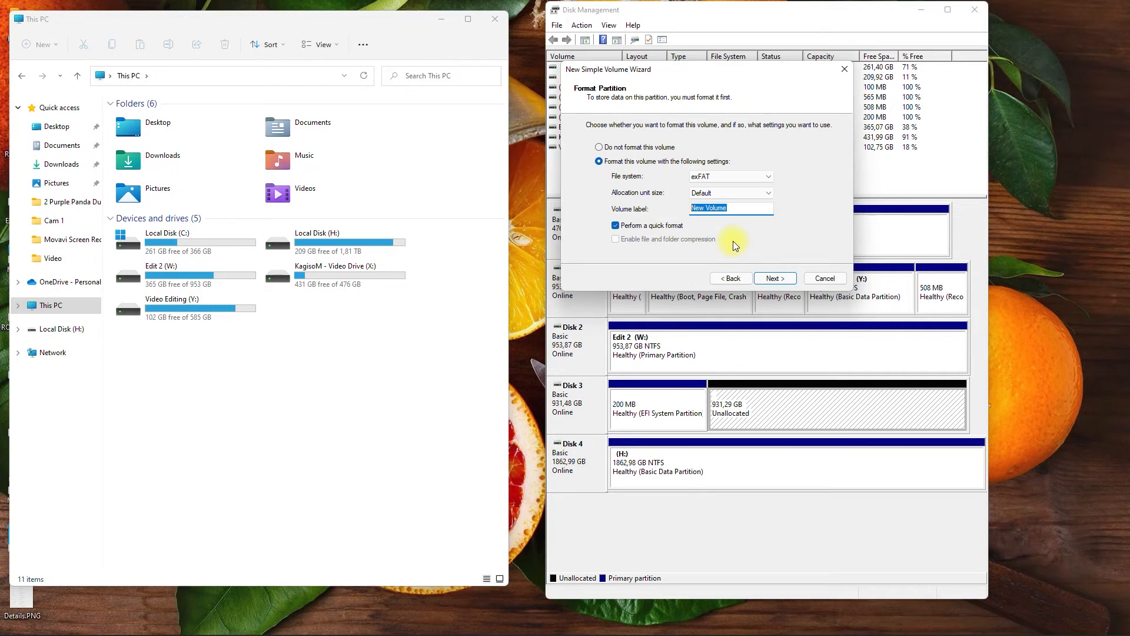
text(K)
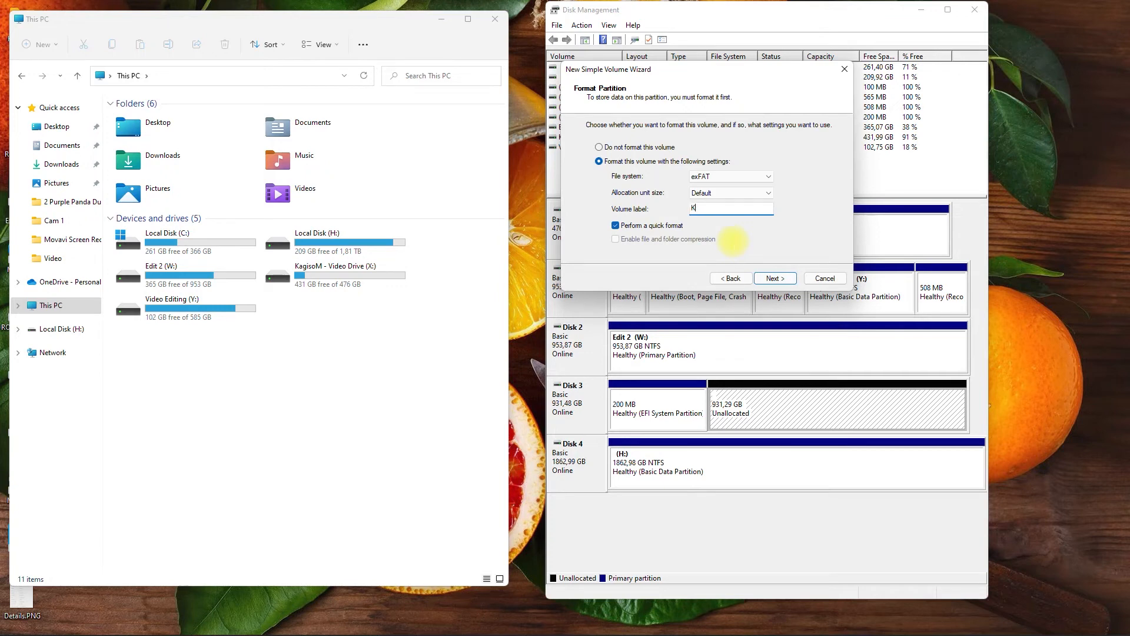
text(andi)
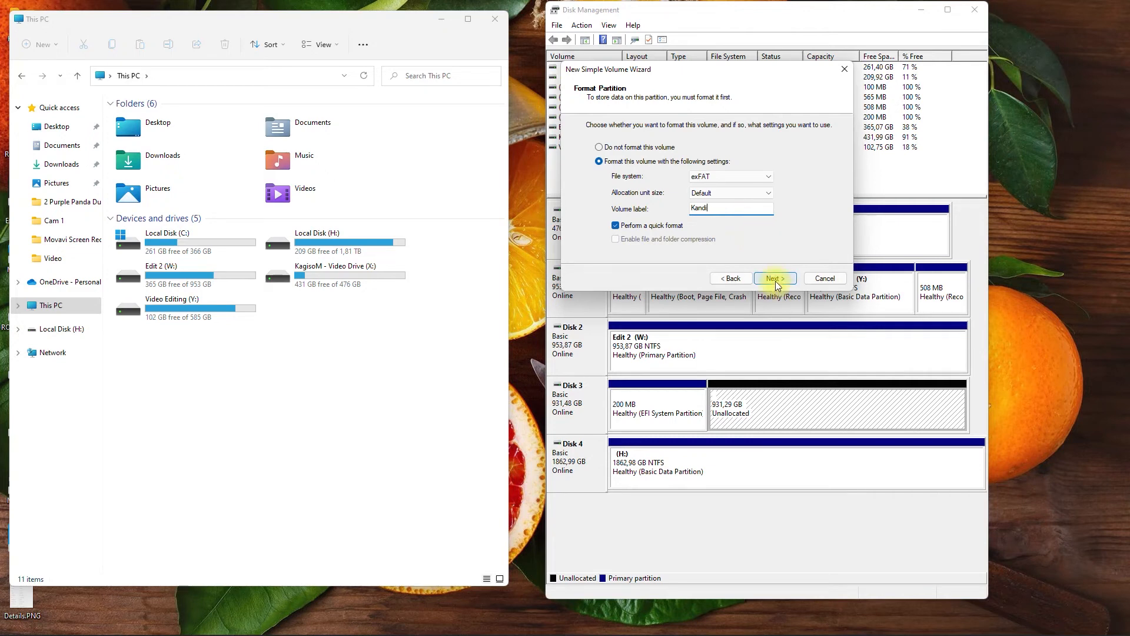
Finish the wizard and select the new 931 GB Kandi (U:) drive under This PC.
click(775, 277)
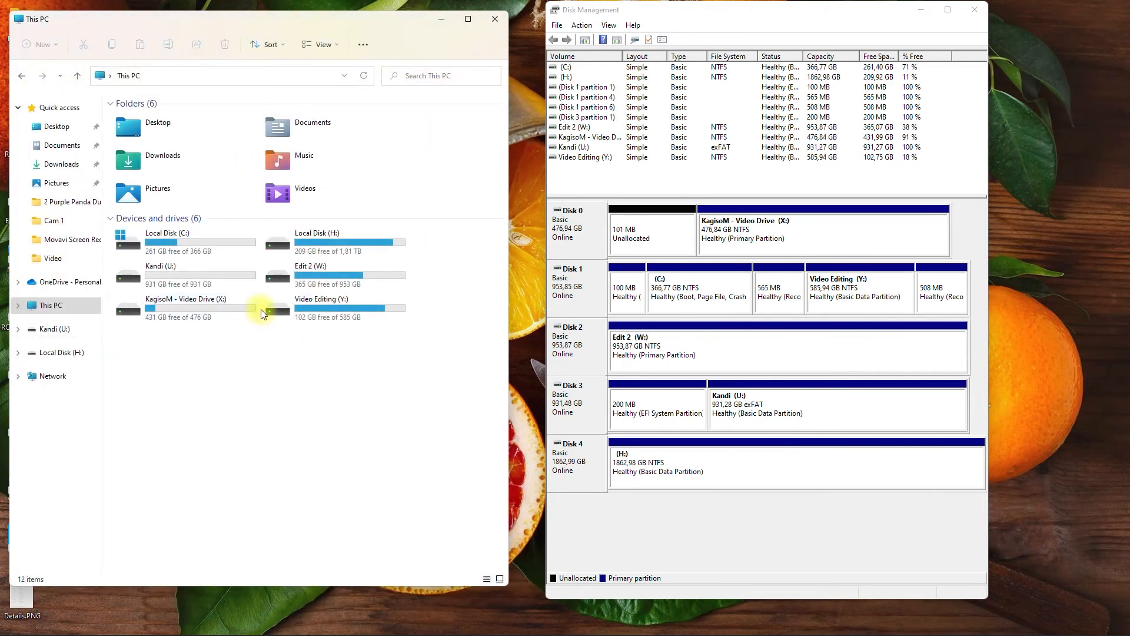
click(177, 274)
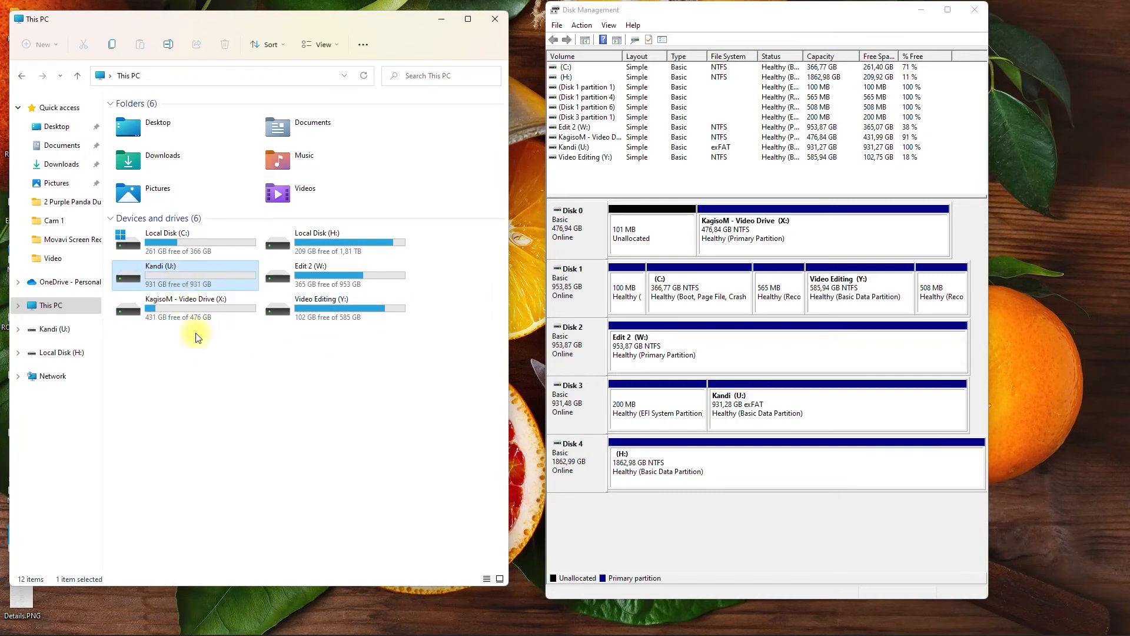
mouse_move(258, 386)
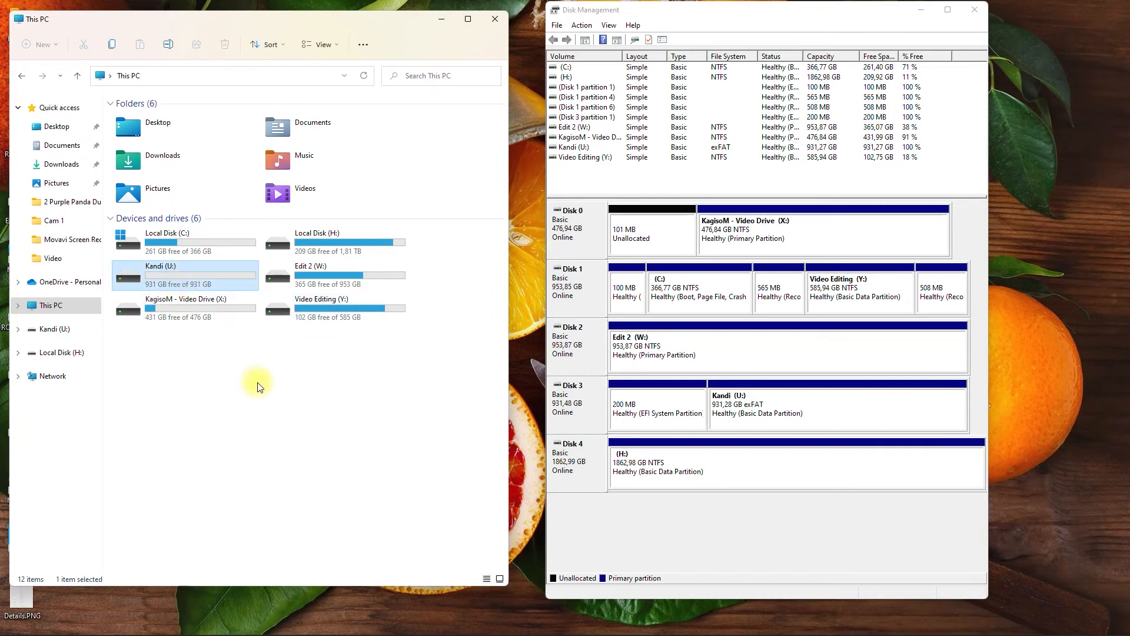